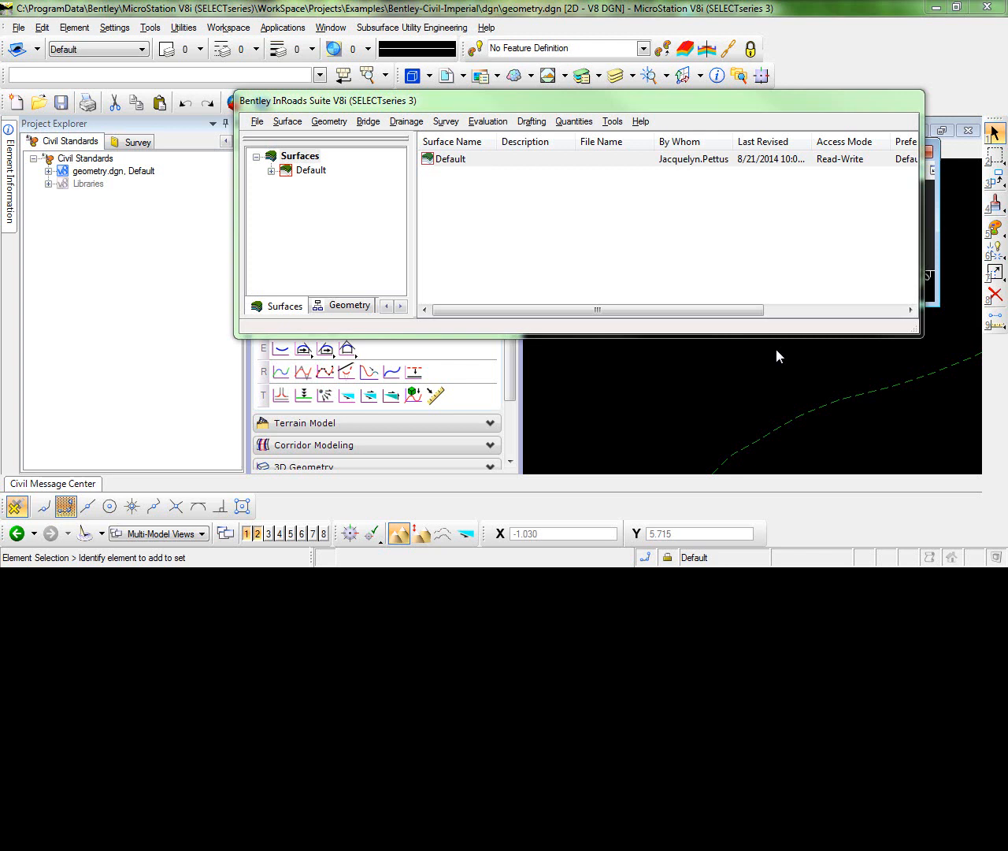
pyautogui.moveTo(725, 263)
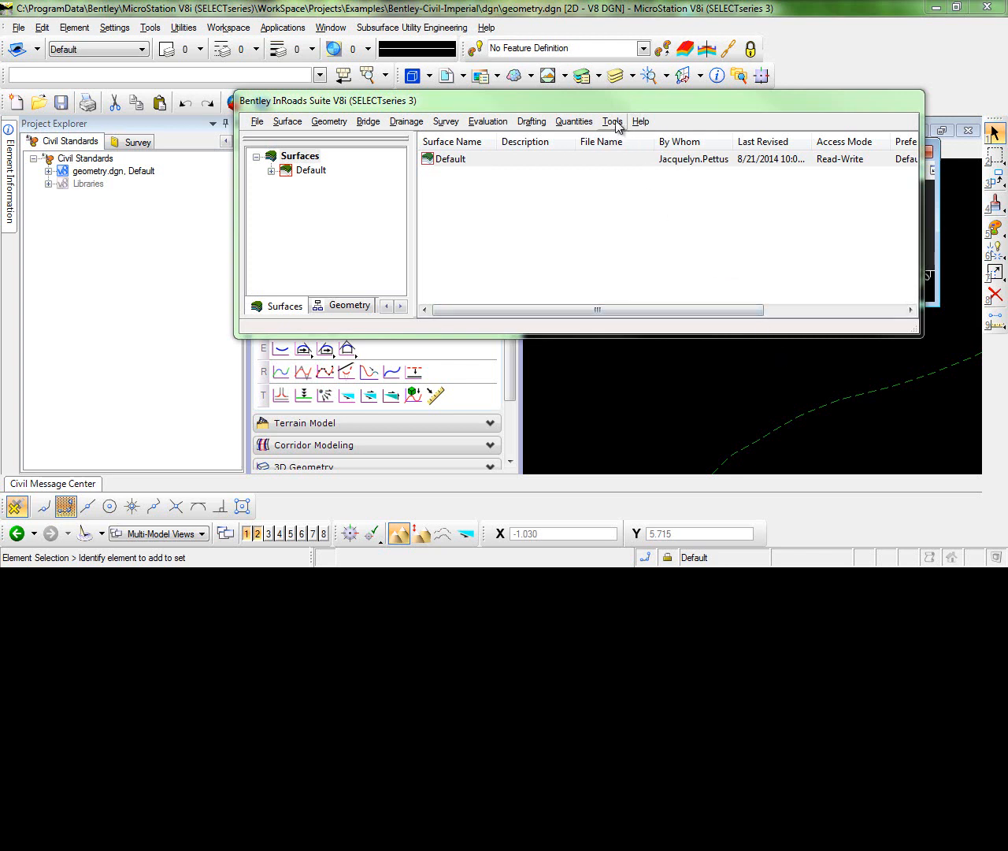
# - Show the Tools menu listing XML Reports, Style Manager, Run Macro and Customize
pyautogui.click(613, 120)
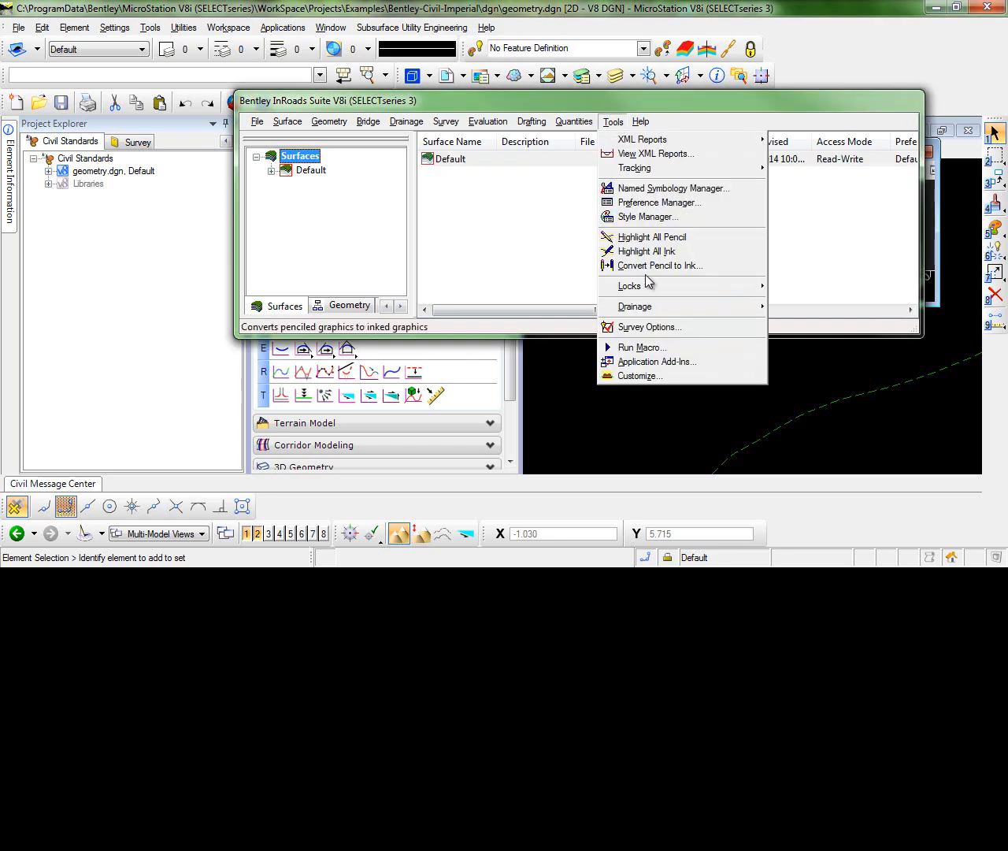
# - In Customize > Toolbars, create a new empty floating toolbar named Custom
pyautogui.click(640, 375)
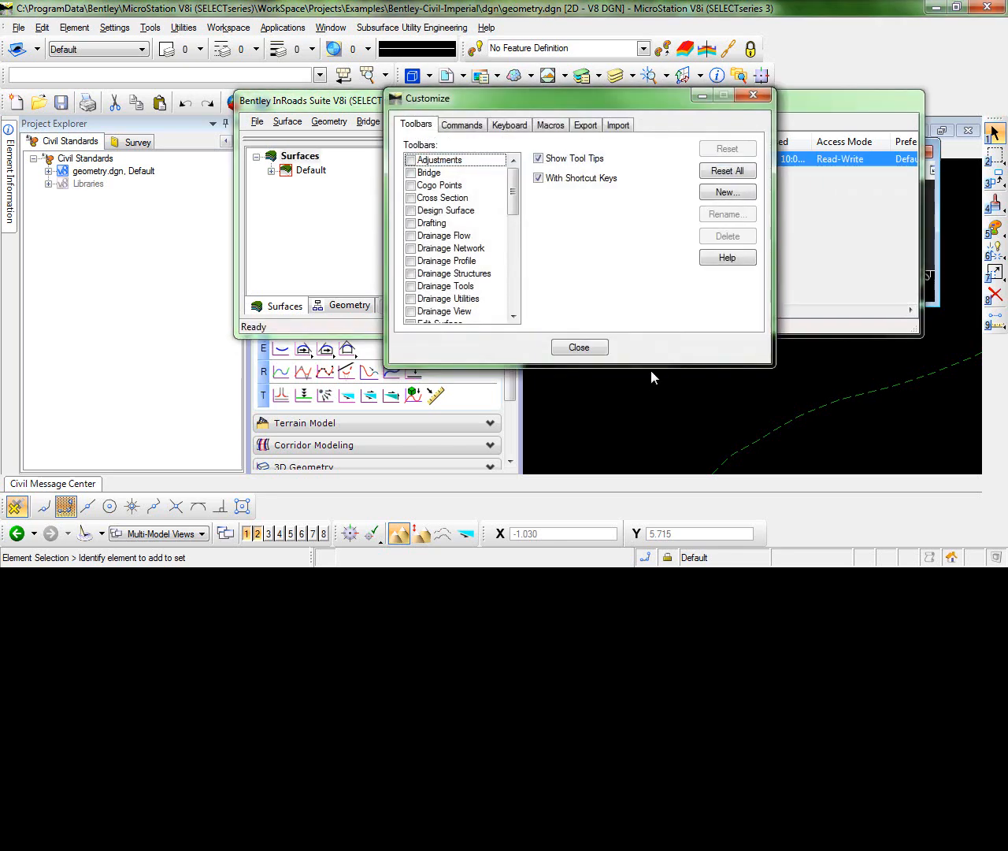
pyautogui.moveTo(654, 364)
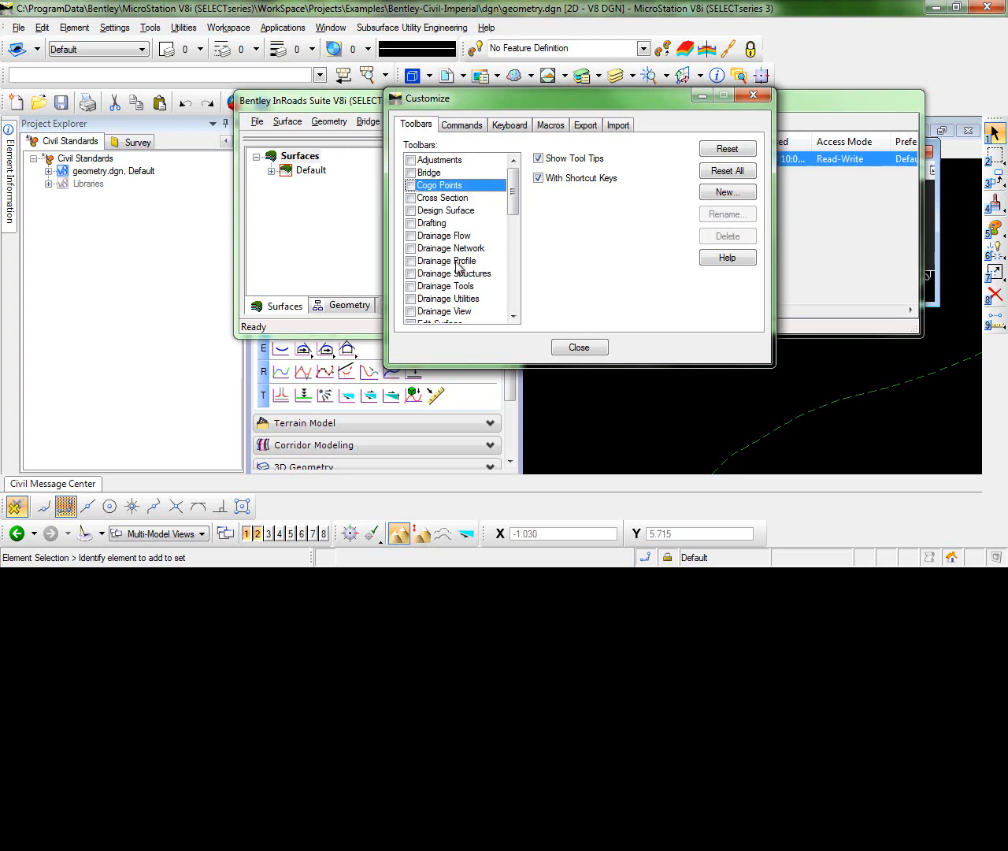
pyautogui.moveTo(726, 192)
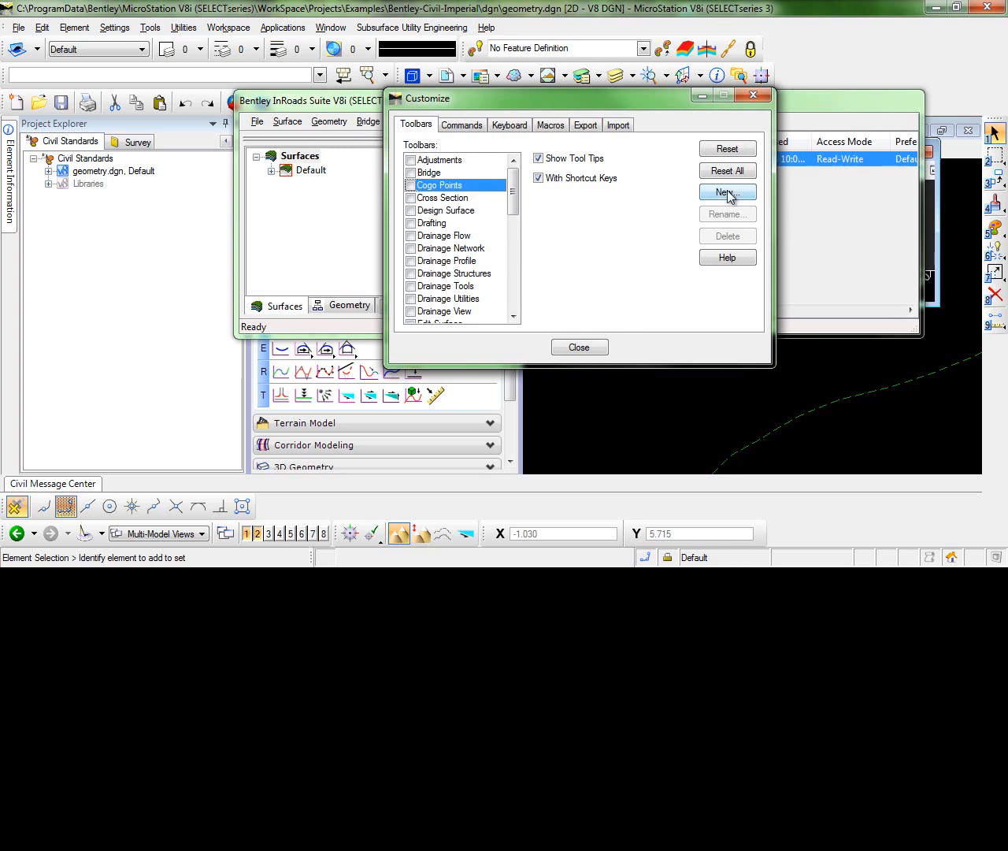
pyautogui.click(726, 192)
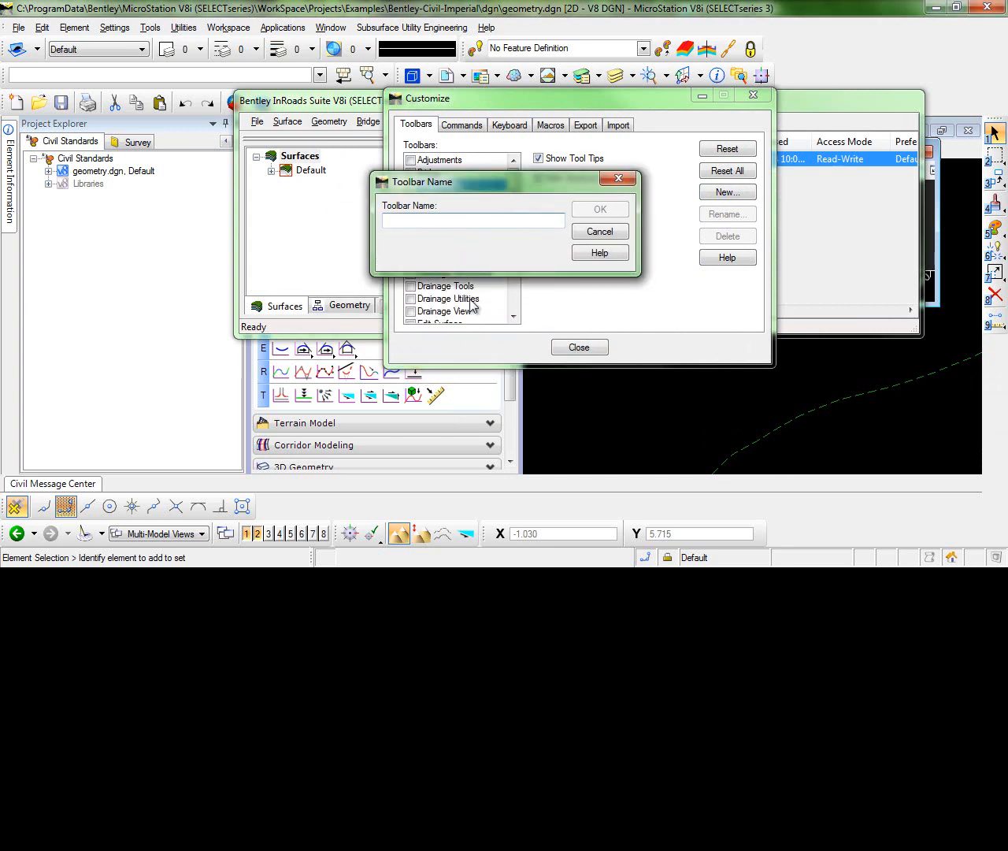
pyautogui.write('Custom')
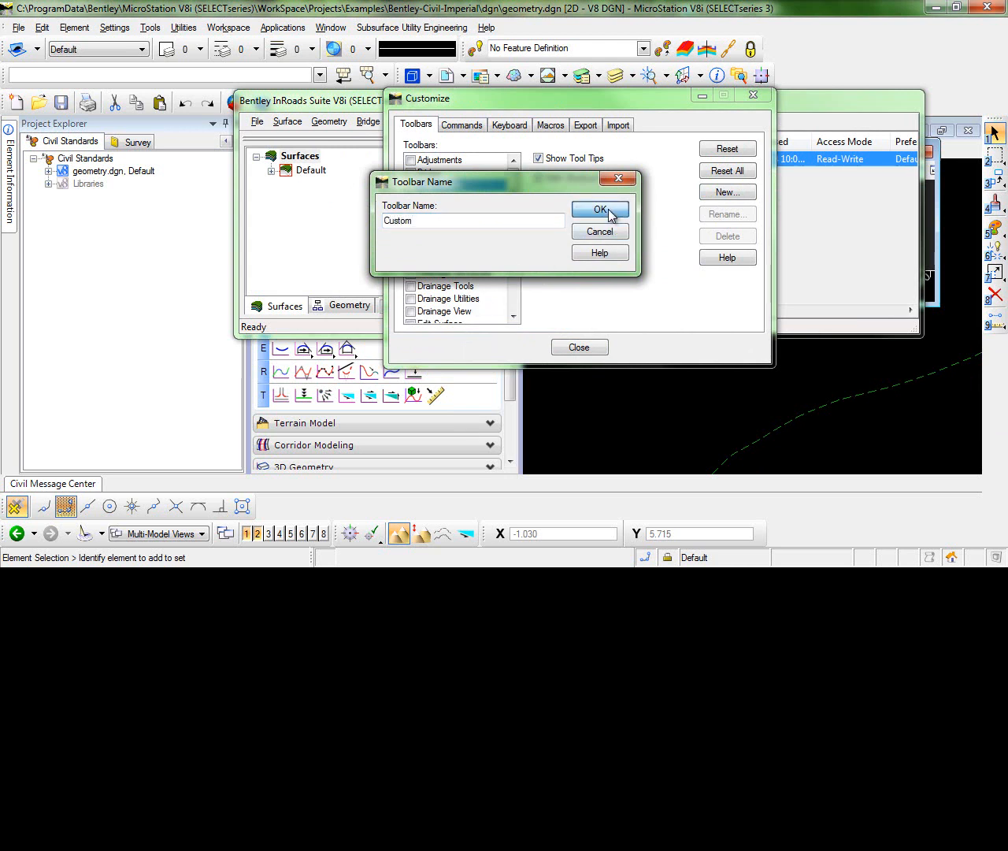
pyautogui.click(599, 208)
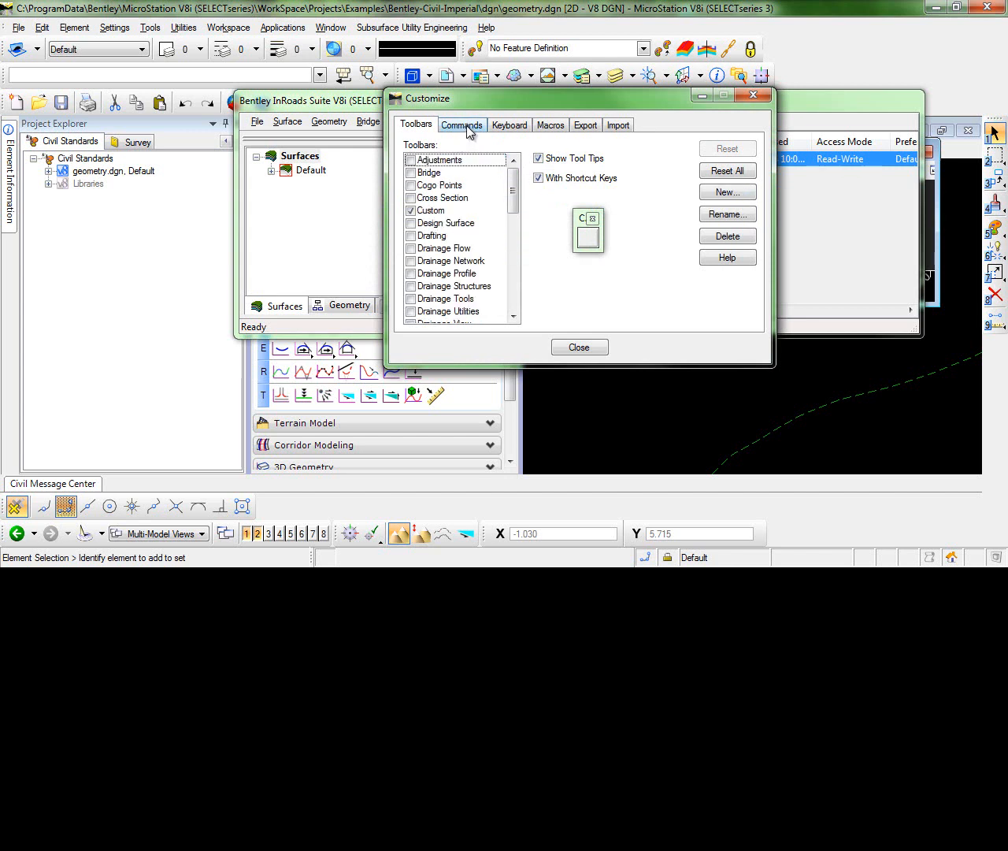
# - Add the Geometry commands Vertical Annotation, Stationing and Delete PI to the Custom toolbar
pyautogui.click(462, 125)
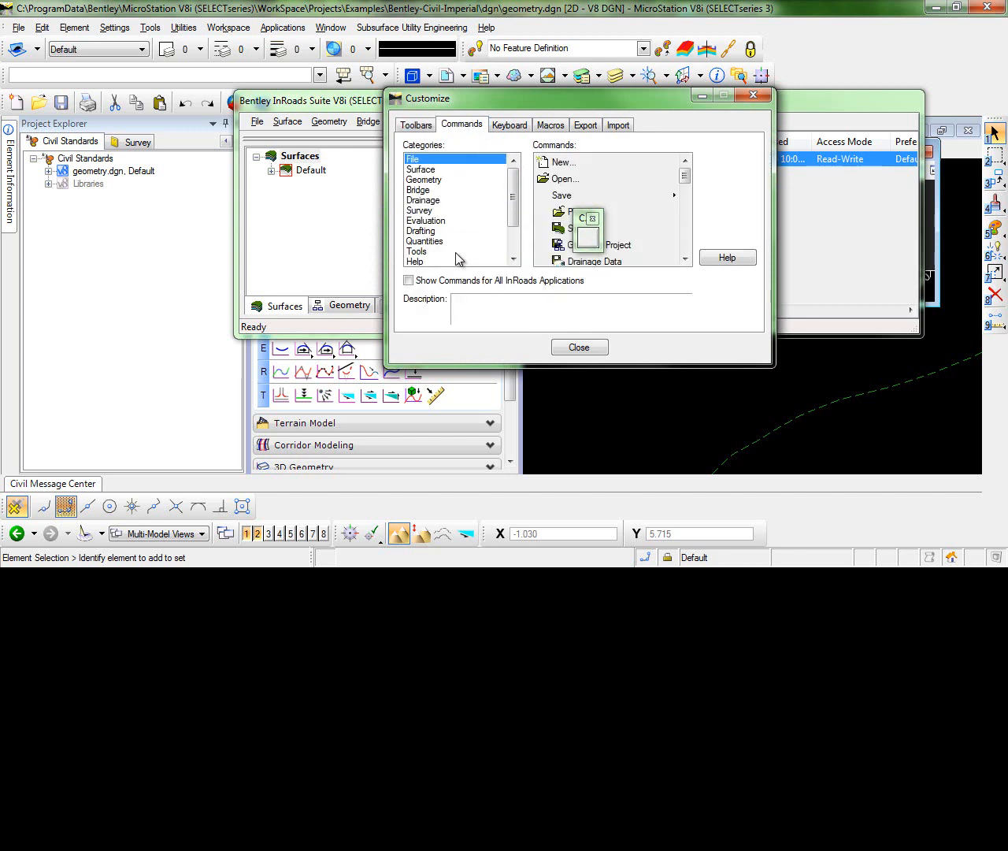
pyautogui.moveTo(441, 197)
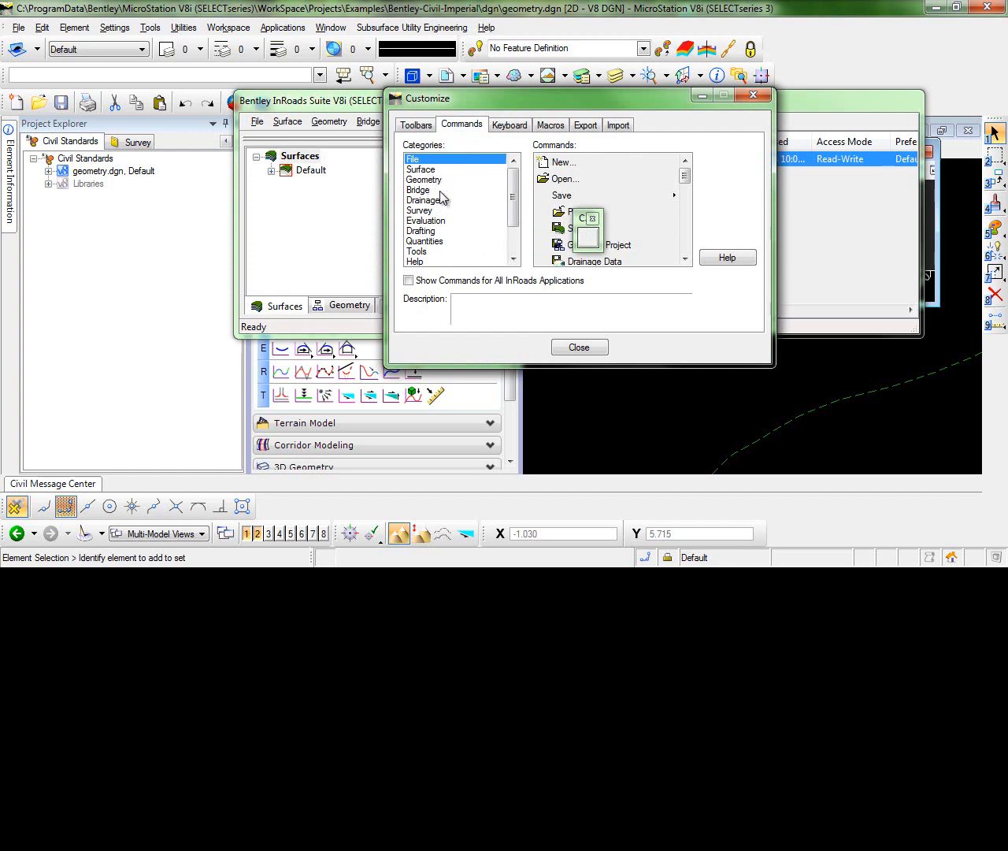
pyautogui.click(424, 179)
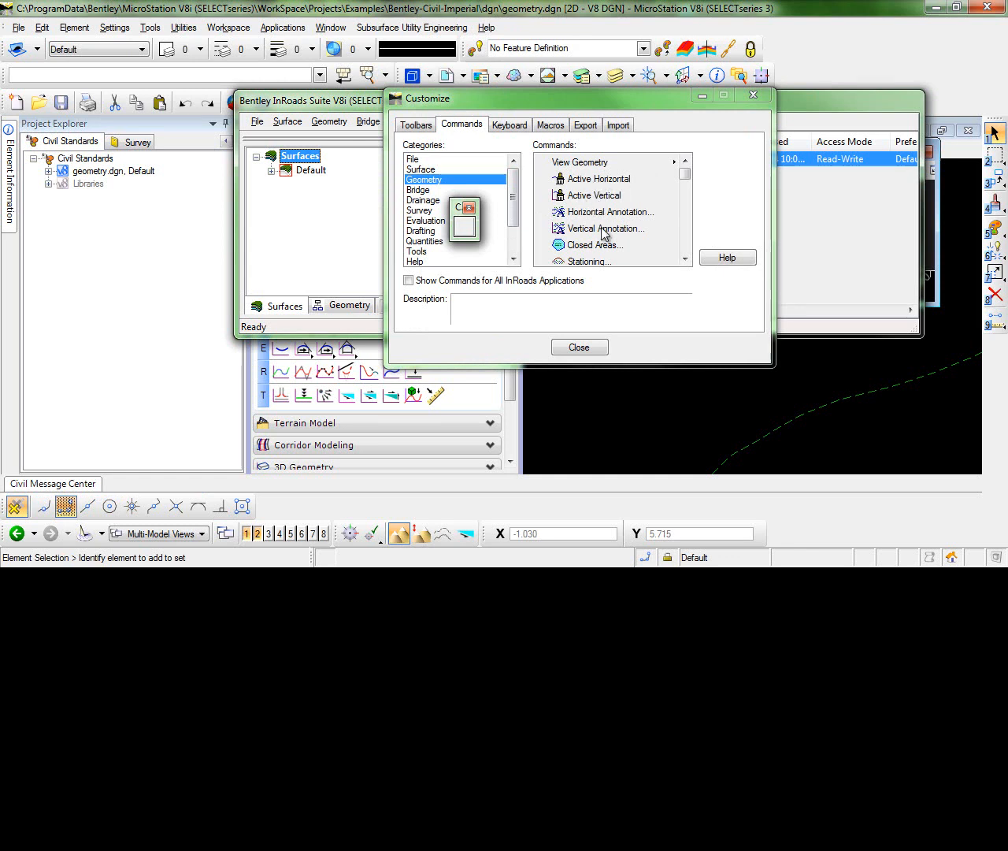
pyautogui.moveTo(598, 276)
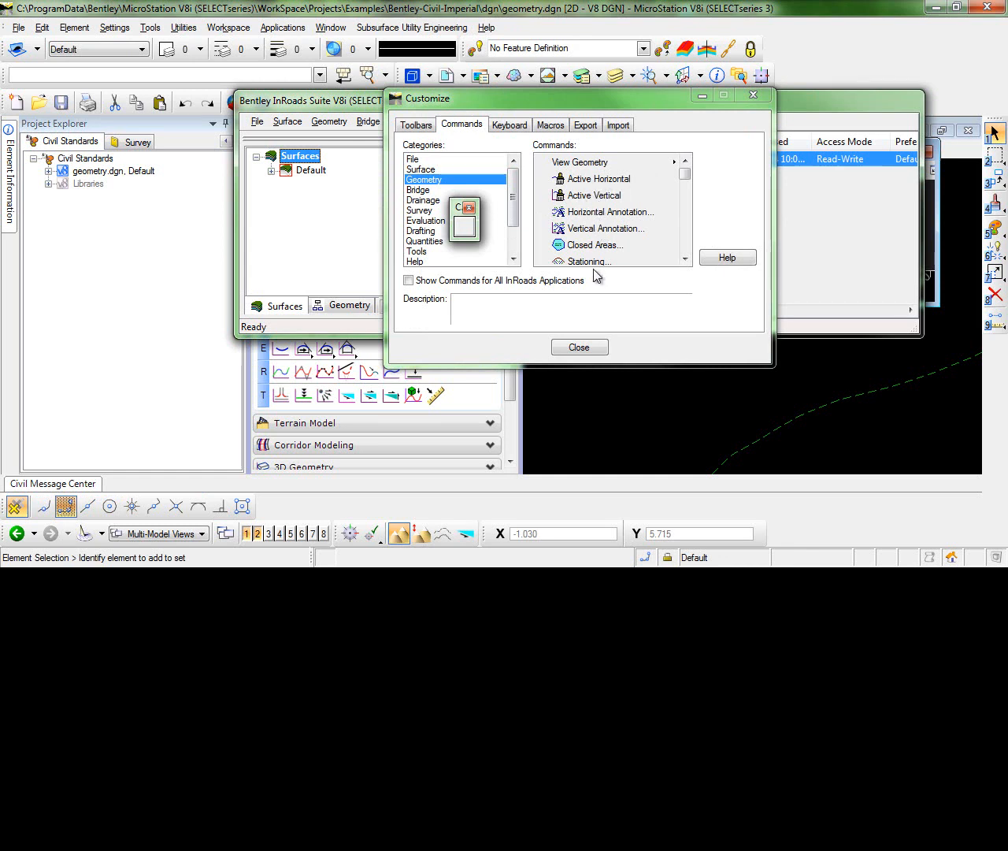
pyautogui.click(586, 246)
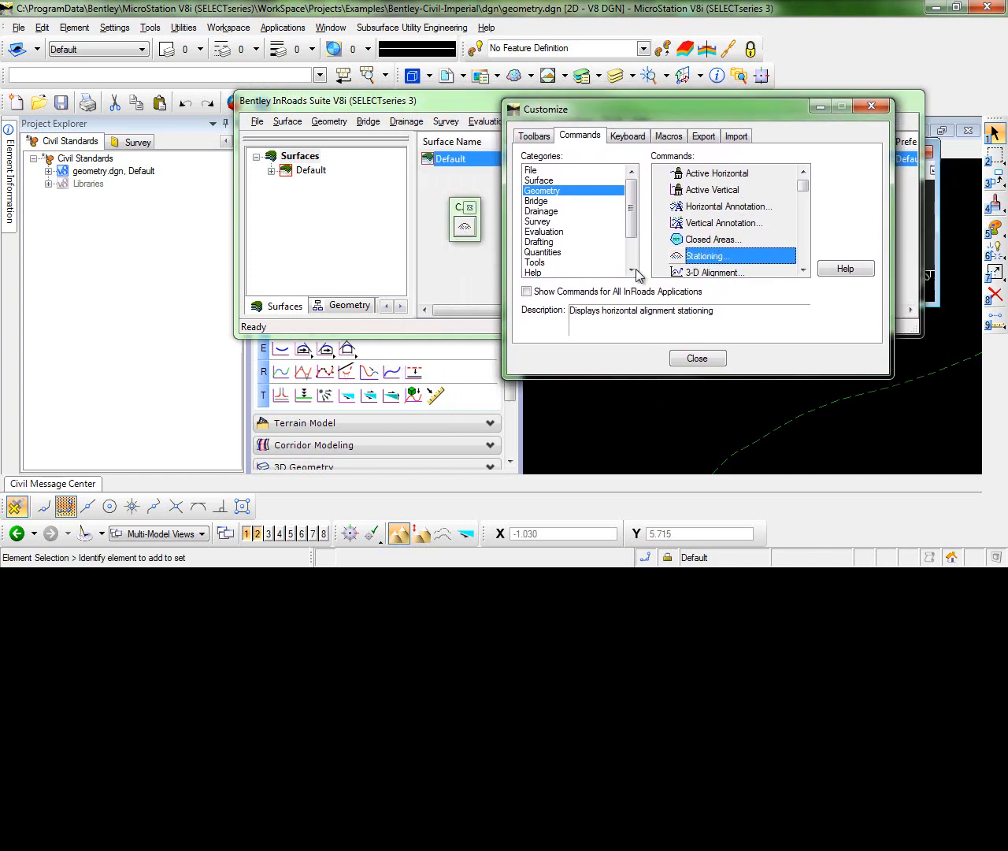
pyautogui.click(726, 224)
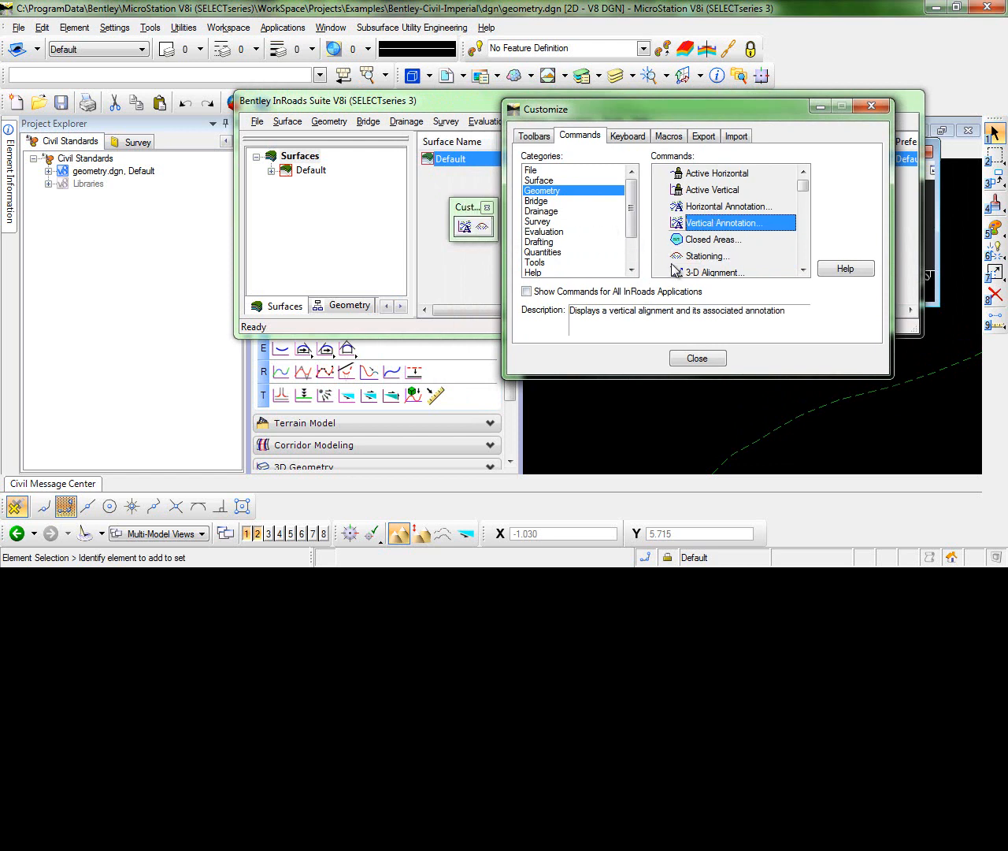
pyautogui.moveTo(826, 204)
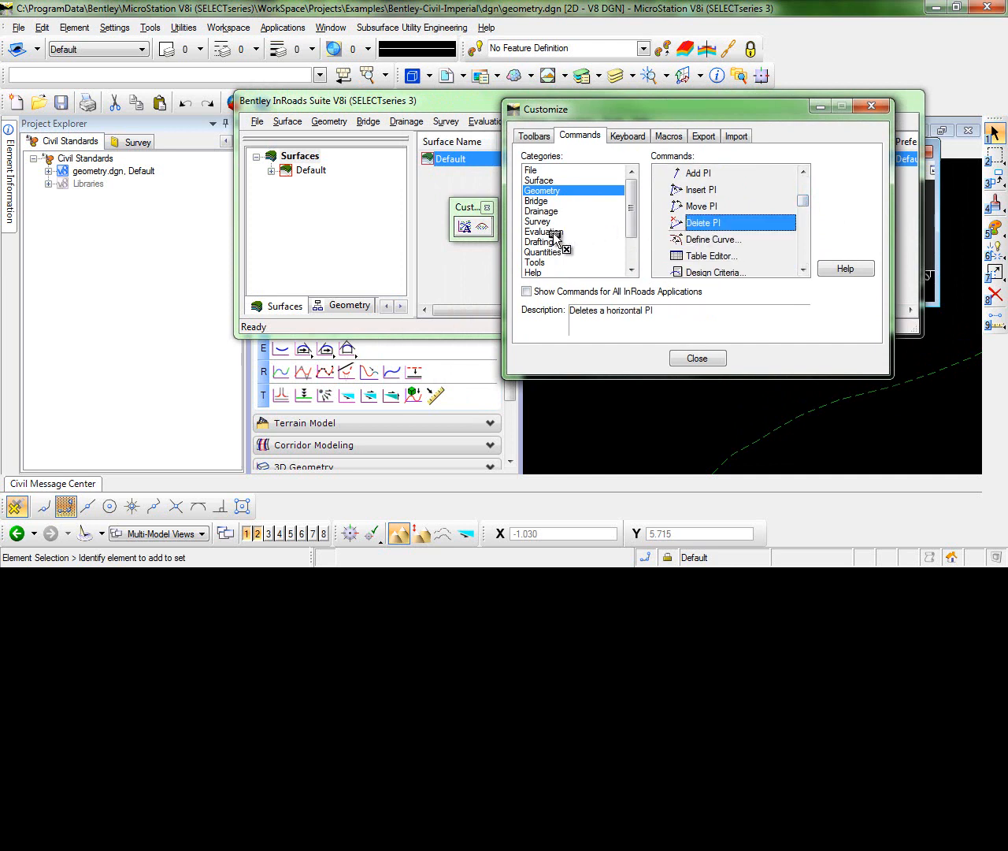
pyautogui.click(300, 154)
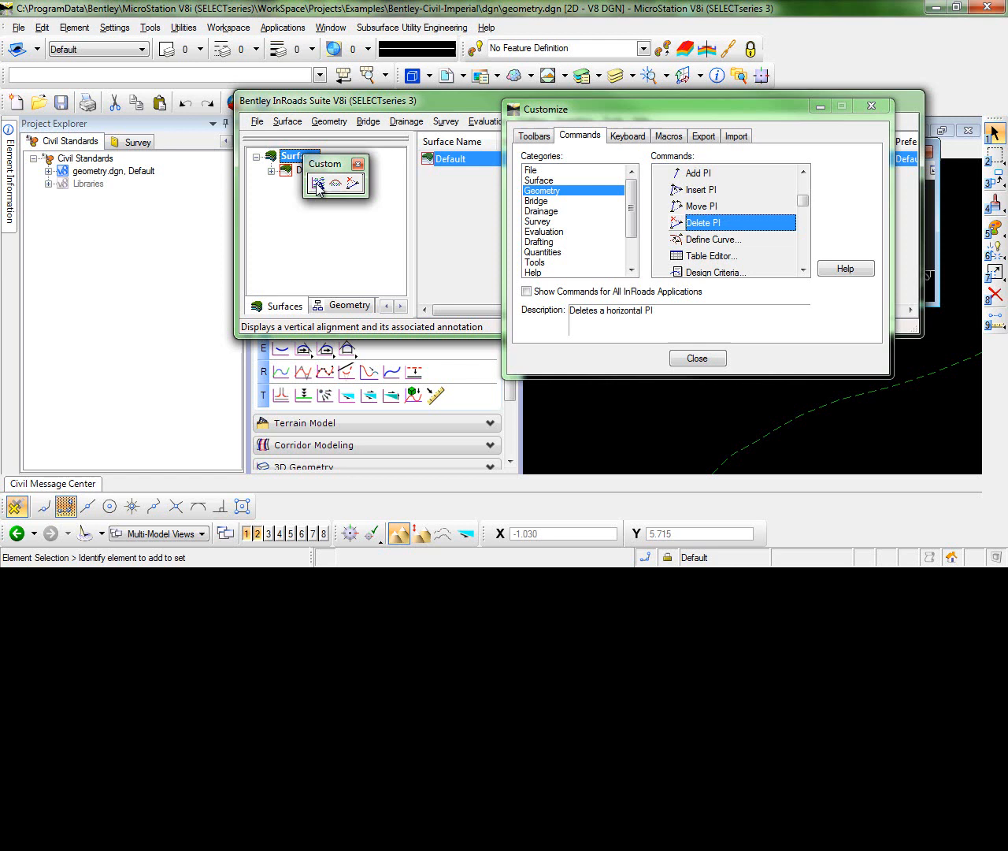
pyautogui.moveTo(318, 184)
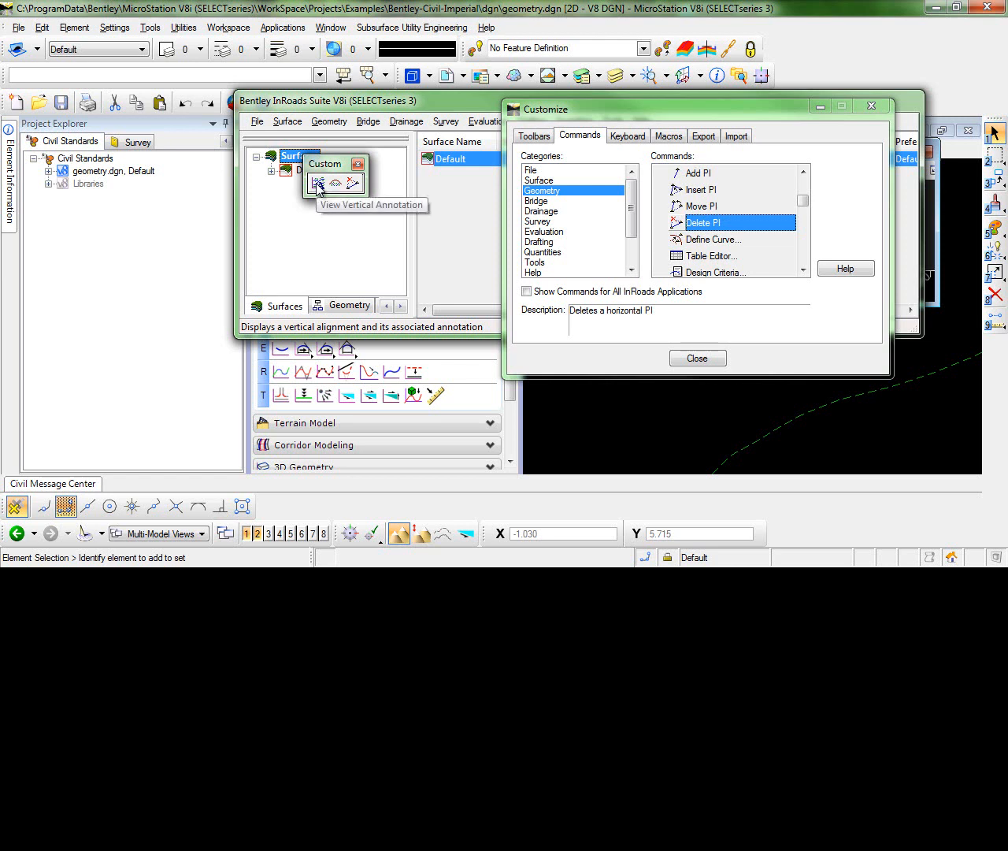
# - Set the Vertical Annotation button's appearance to Image and Text
pyautogui.rightClick(323, 186)
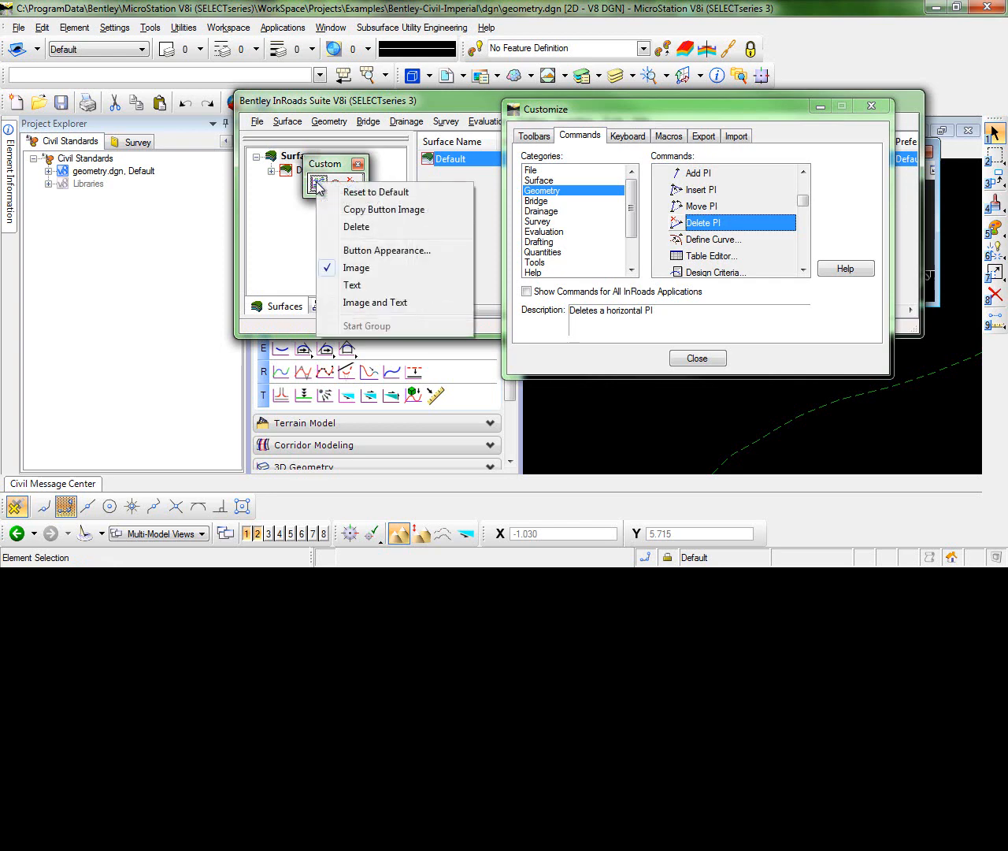
pyautogui.moveTo(334, 253)
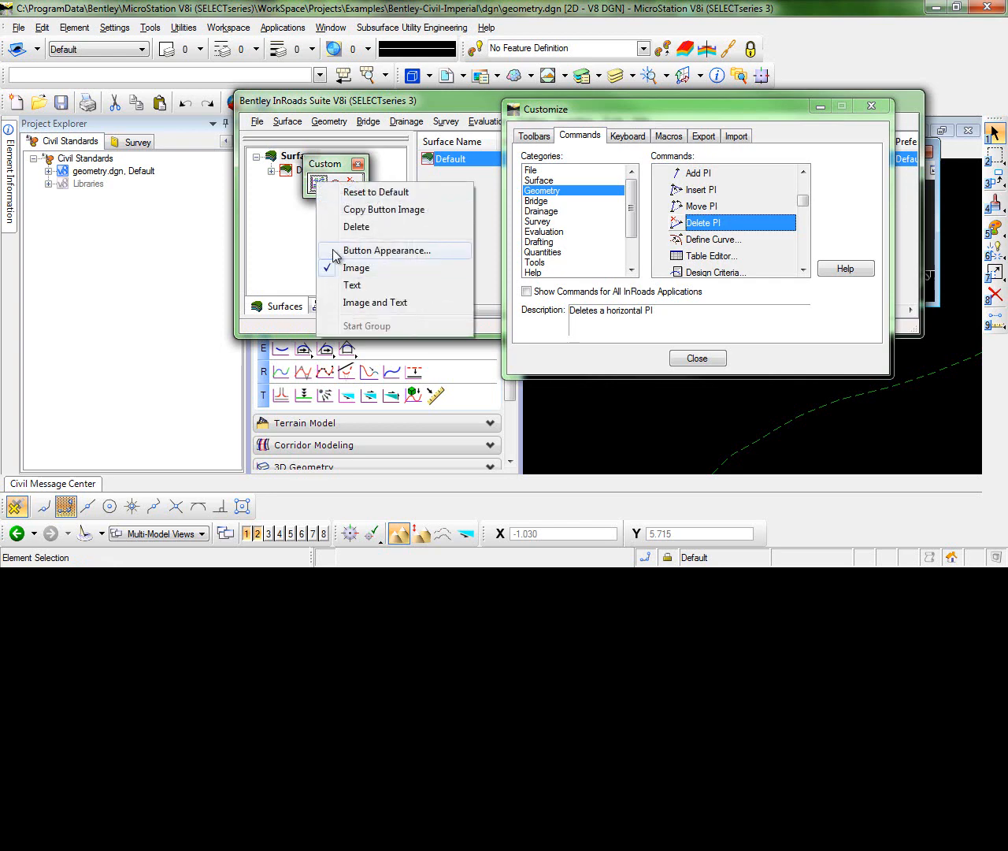
pyautogui.click(386, 251)
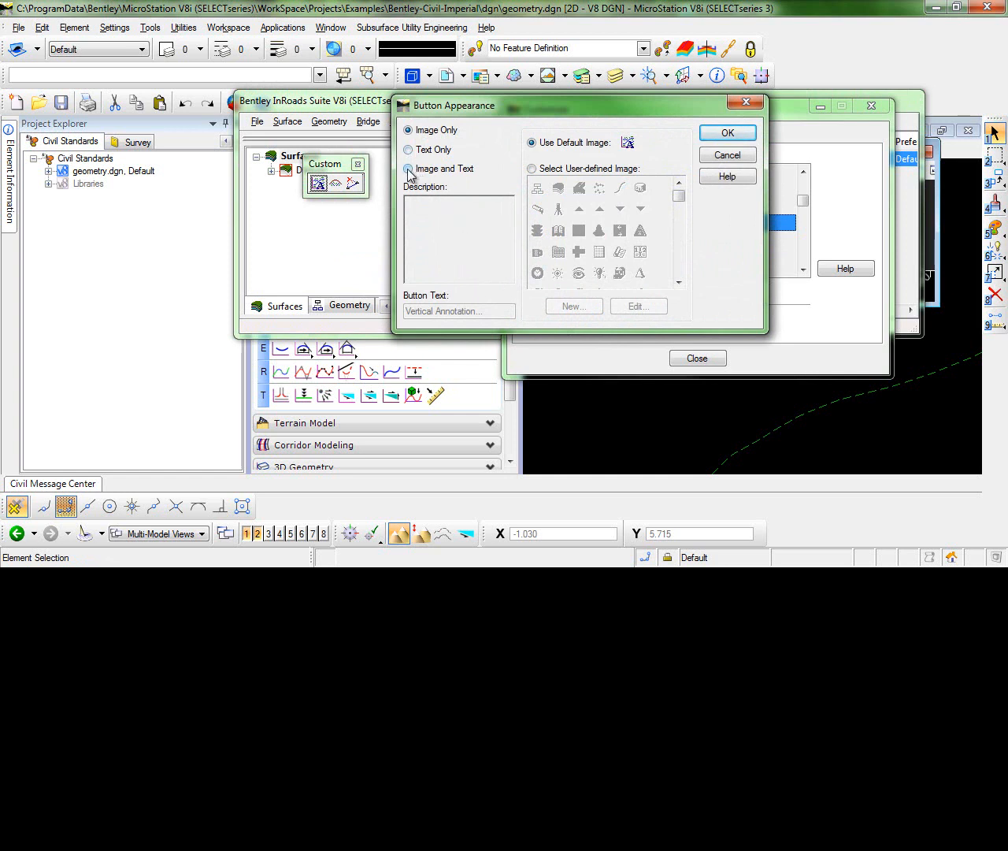
pyautogui.click(410, 149)
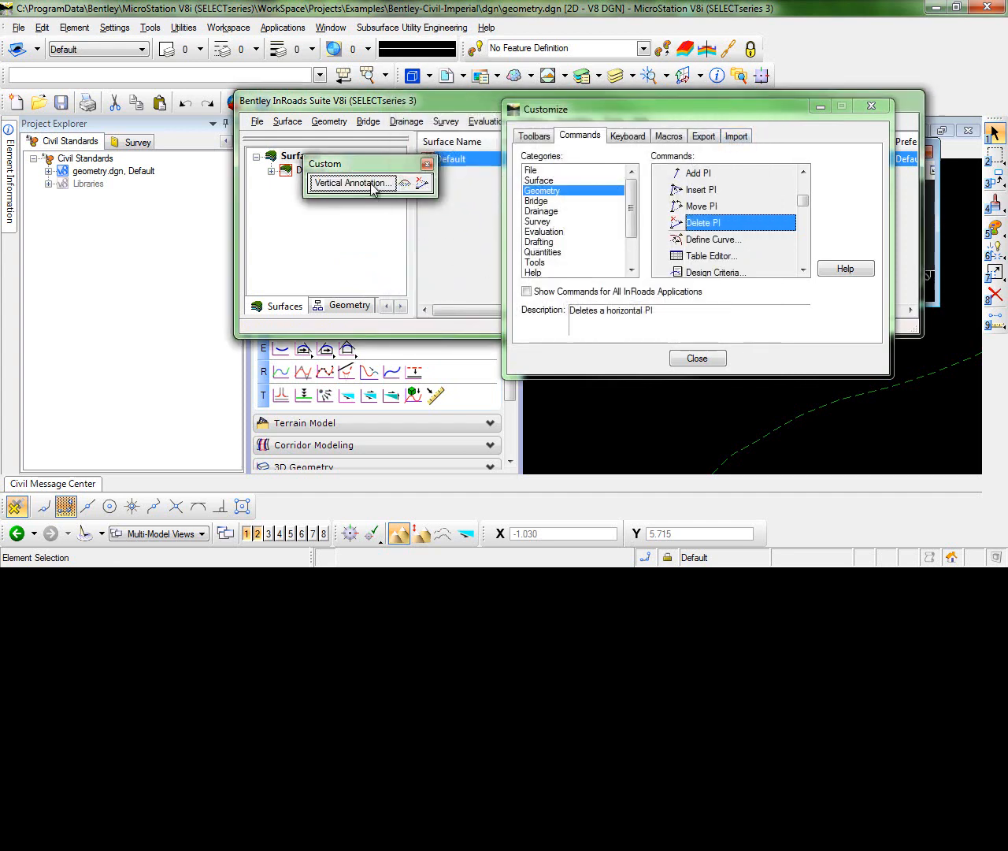
pyautogui.rightClick(351, 183)
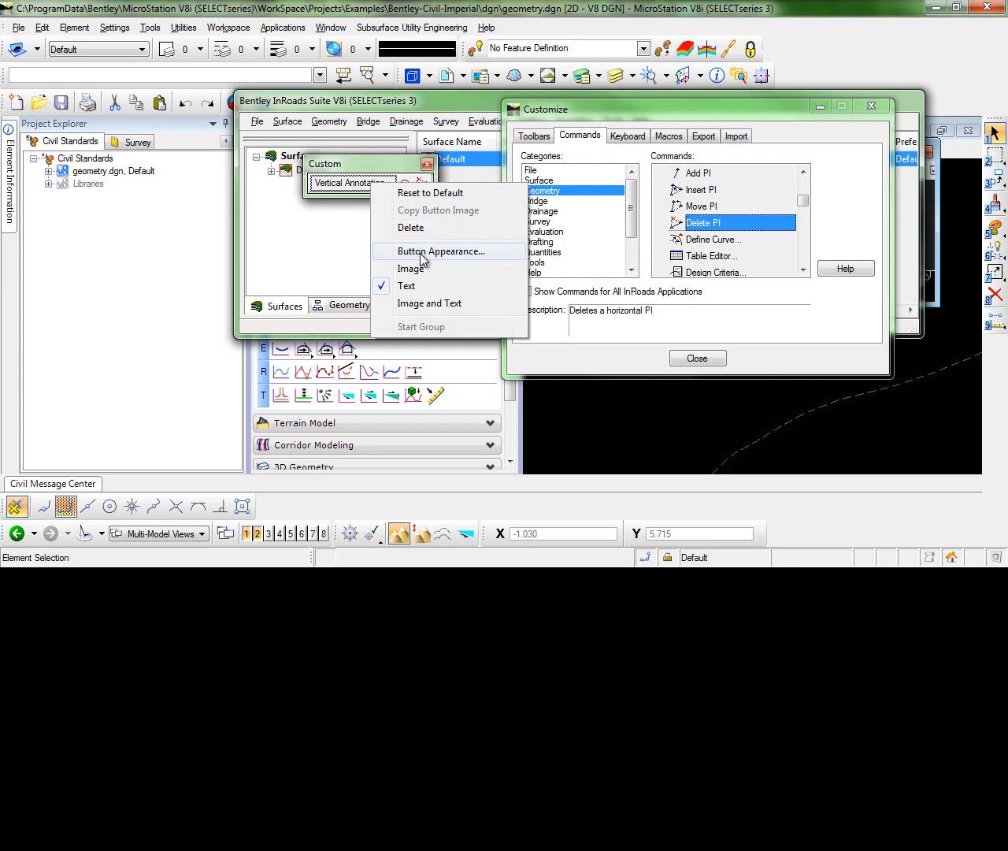
pyautogui.click(441, 252)
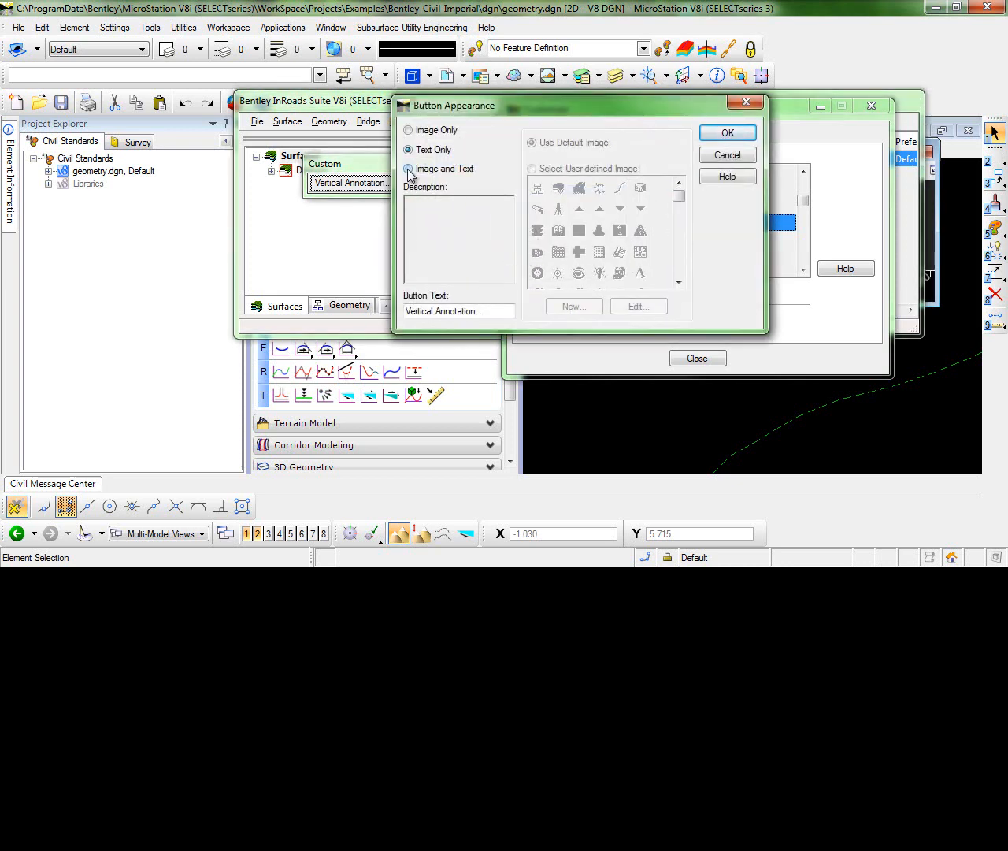
pyautogui.click(408, 168)
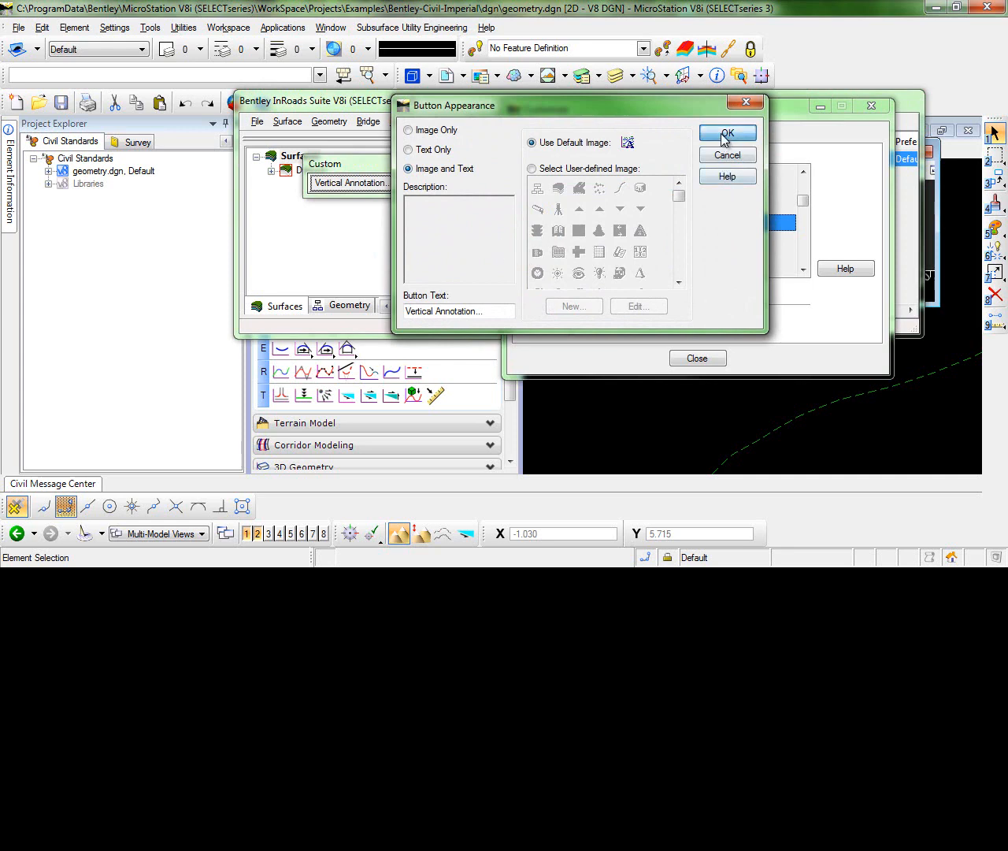
pyautogui.click(726, 133)
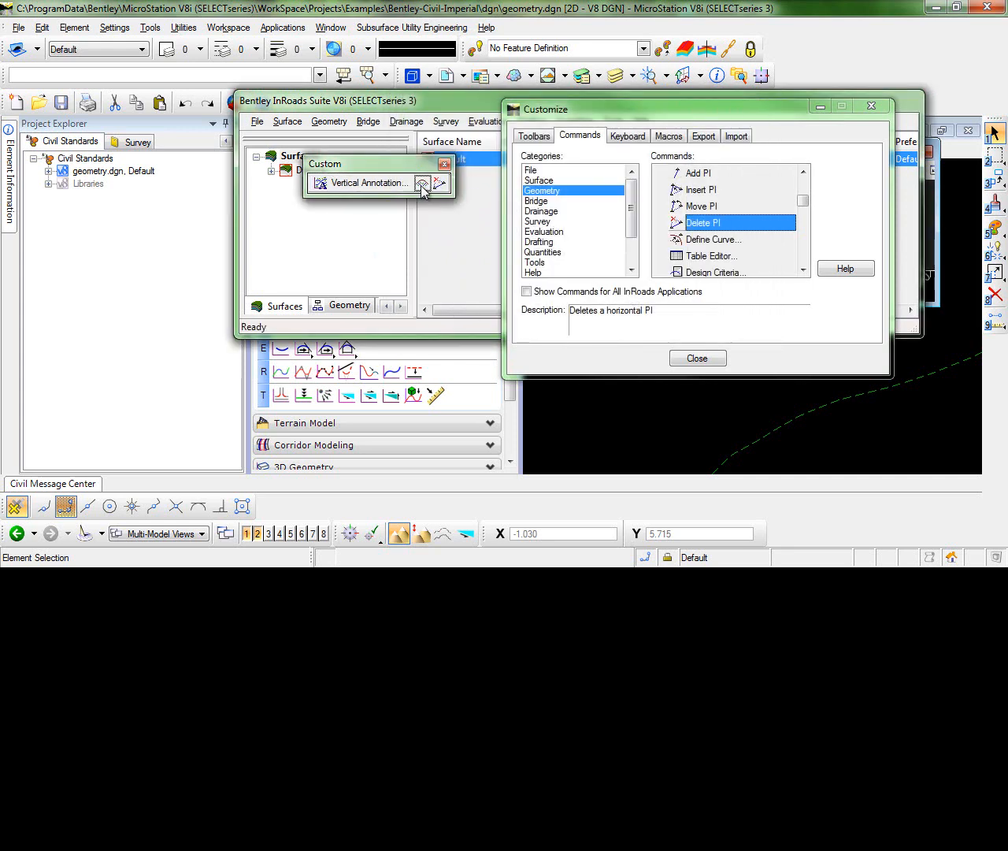
# - Set the Delete PI button to Text only, keeping the middle command as an image
pyautogui.rightClick(365, 183)
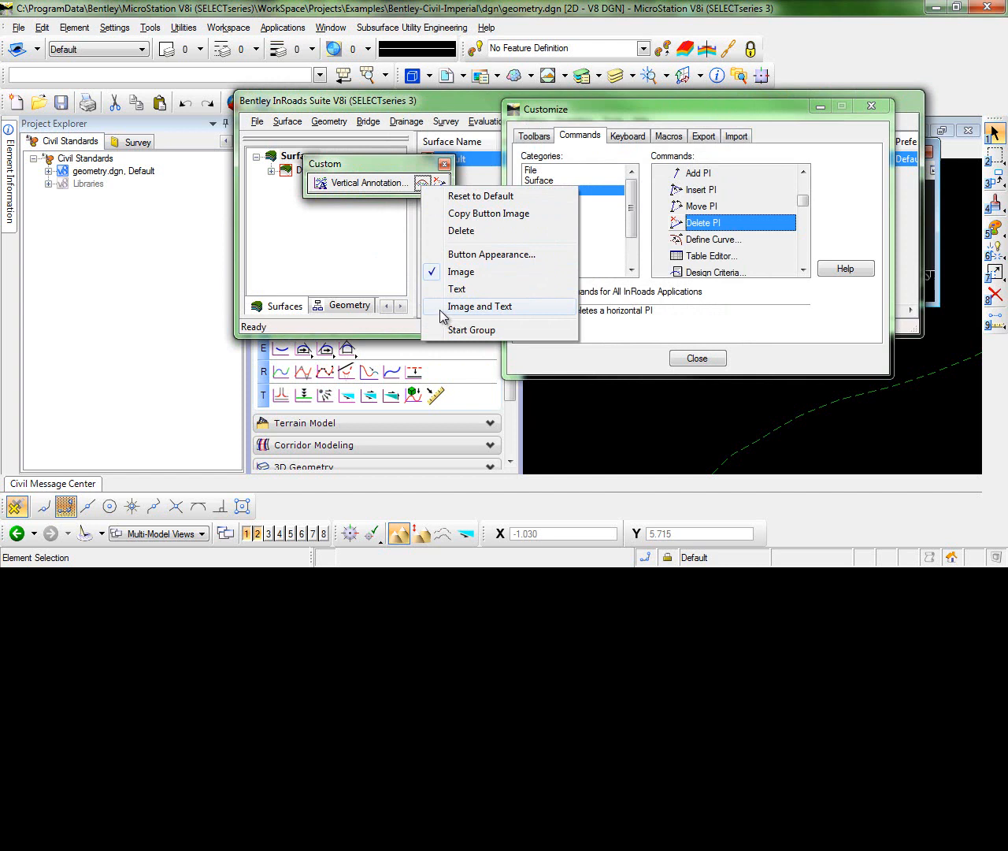
pyautogui.moveTo(457, 290)
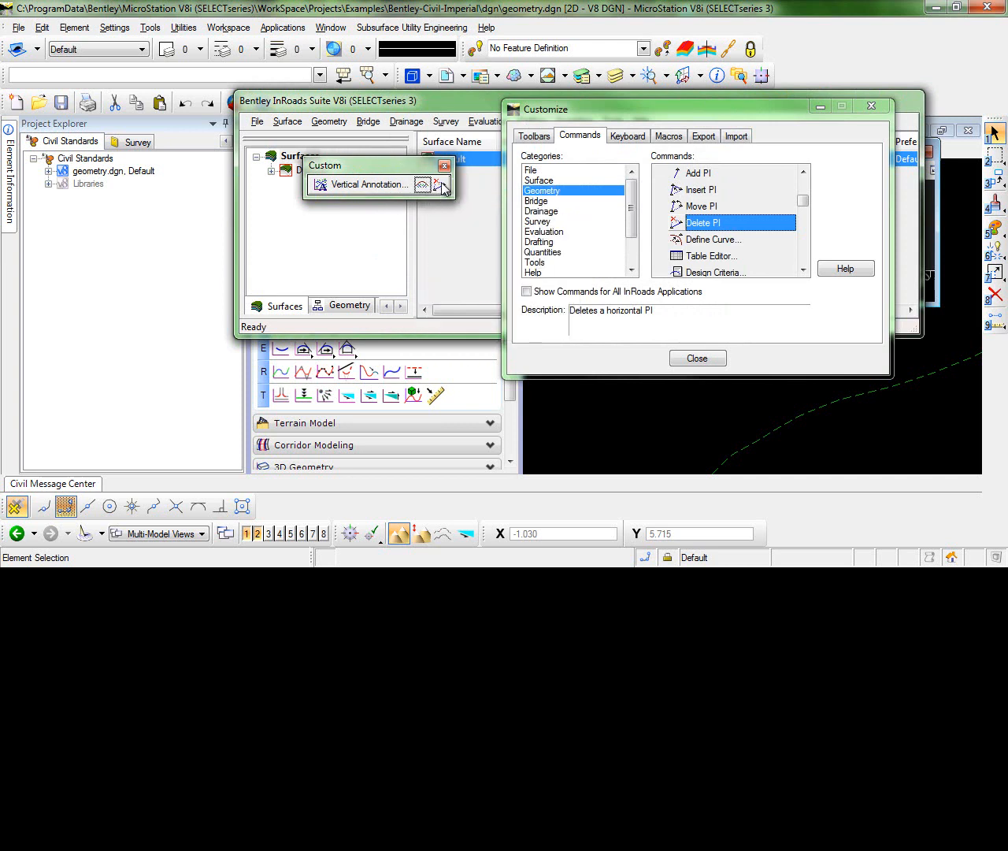
pyautogui.rightClick(367, 184)
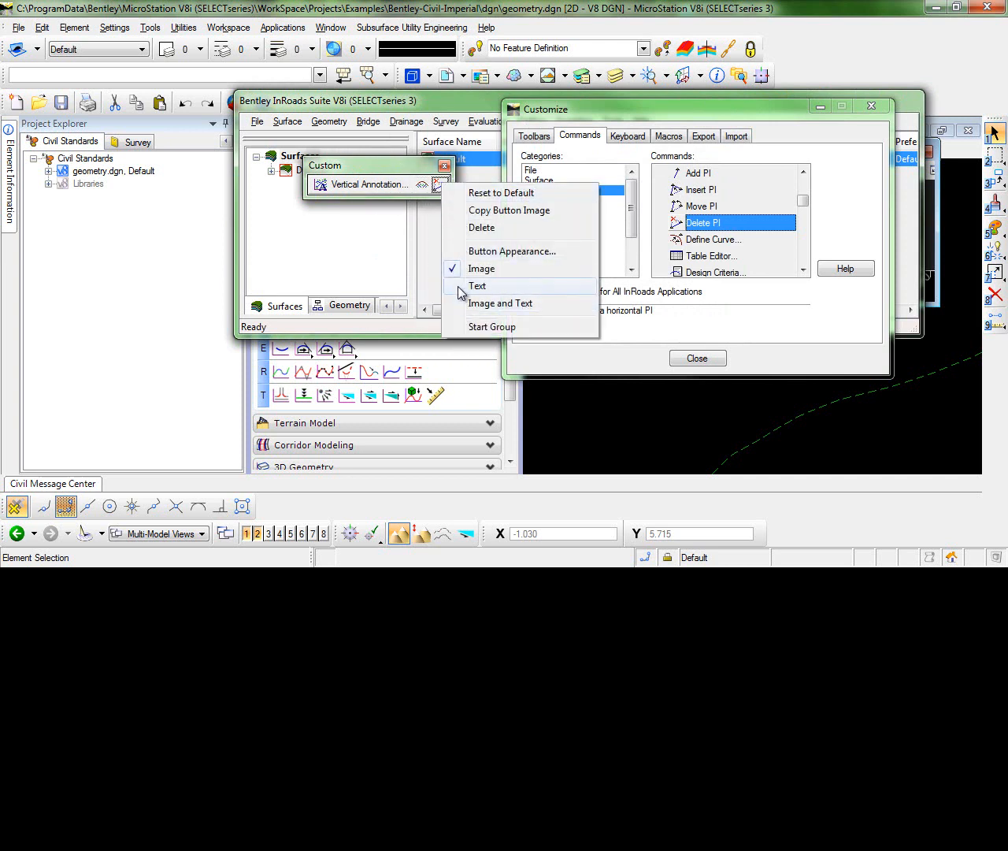
pyautogui.click(478, 287)
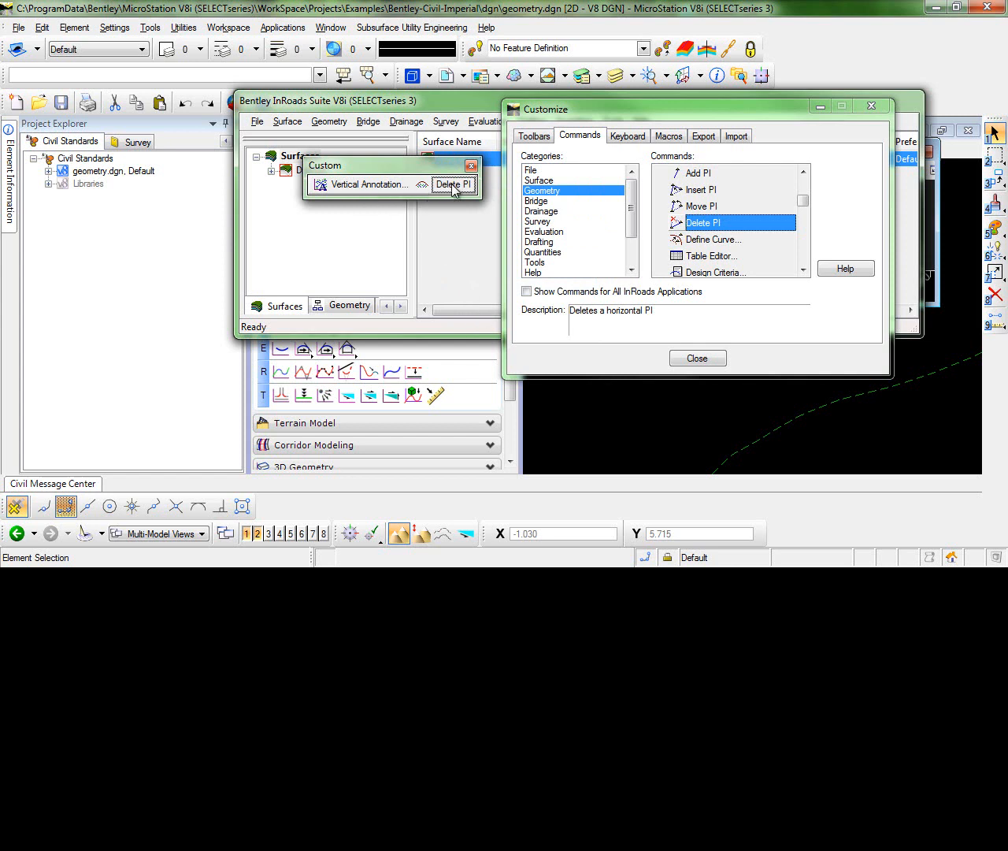
pyautogui.moveTo(397, 242)
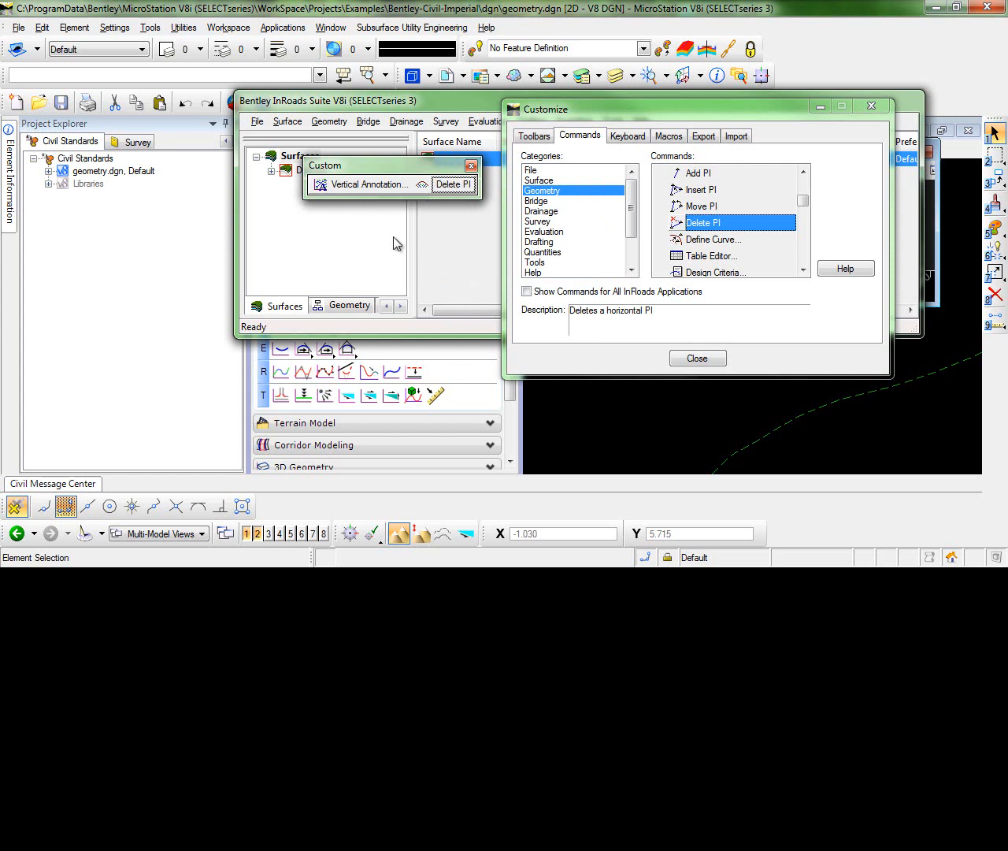